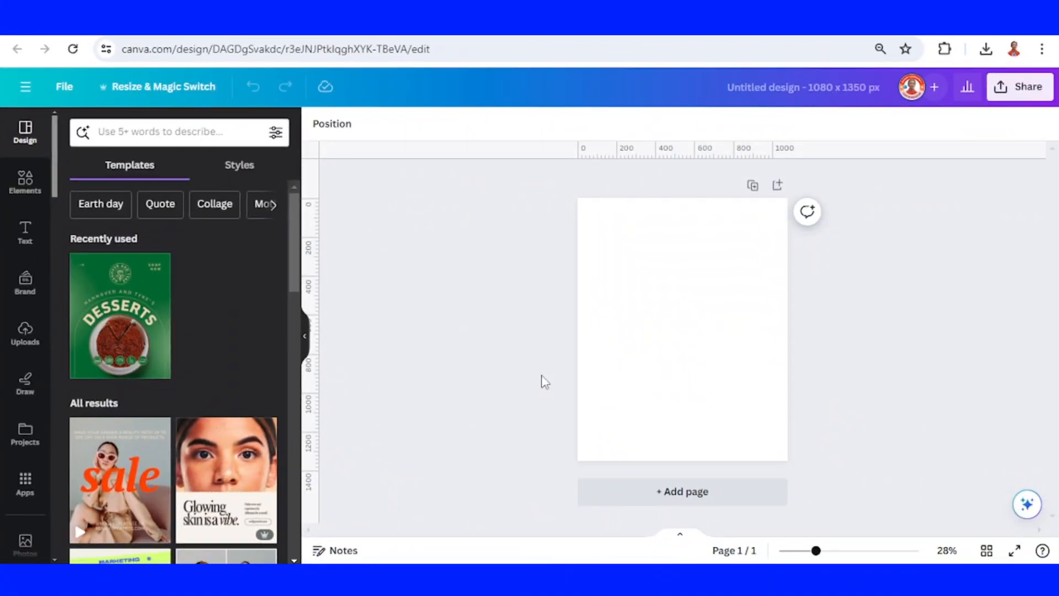
Add the sandwich photo from Recently used and remove its background with BG Remover.
{"action": "left_click", "coordinate": [24, 182]}
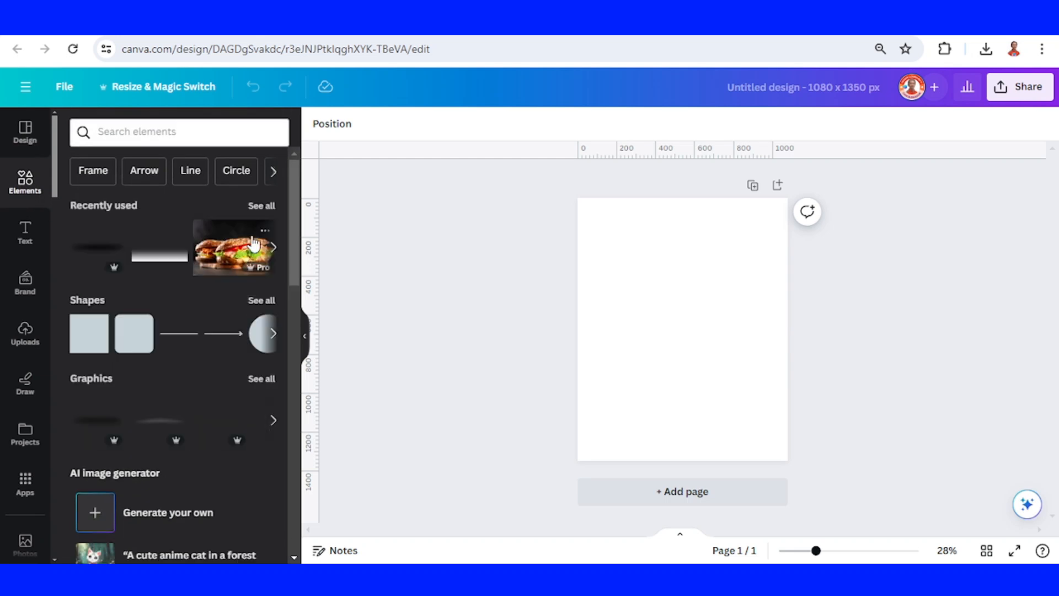
{"action": "left_click", "coordinate": [234, 248]}
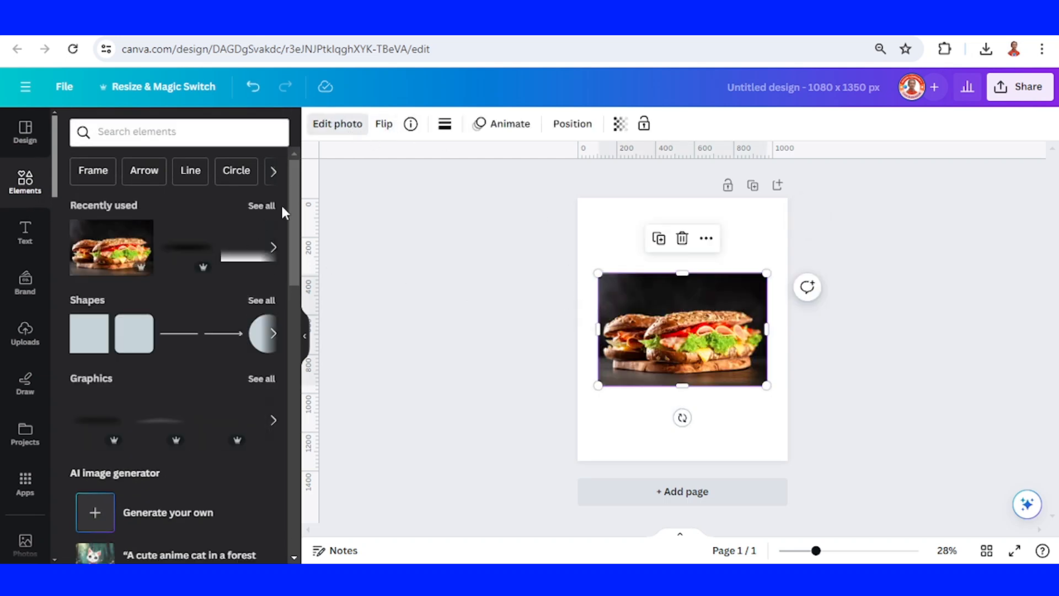
{"action": "left_click", "coordinate": [338, 123]}
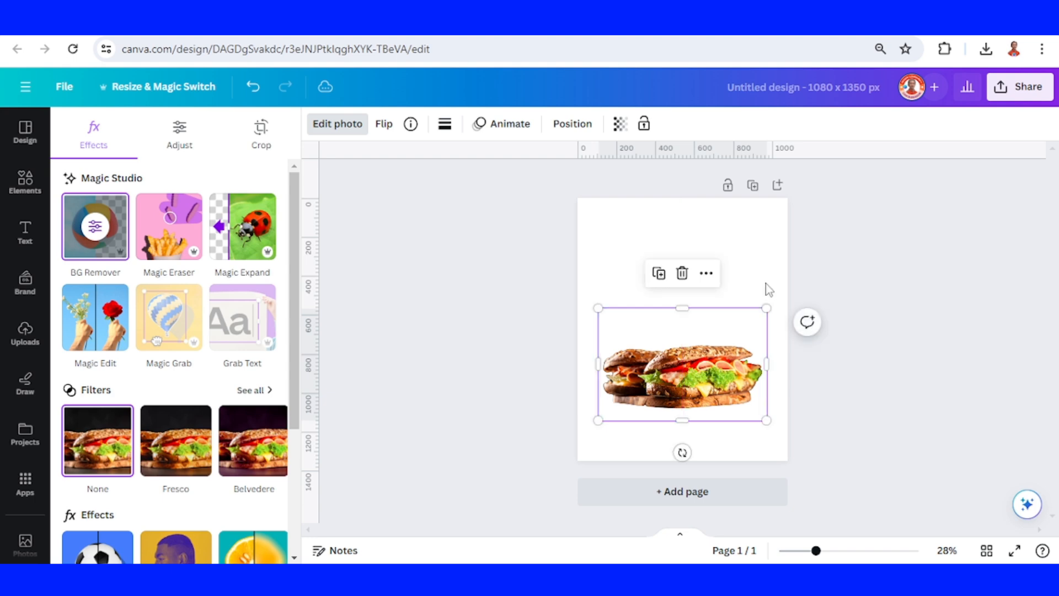
Add a bold text box reading LUNCH just above the sandwich.
{"action": "left_click", "coordinate": [24, 182]}
{"action": "type", "text": "LUNCH"}
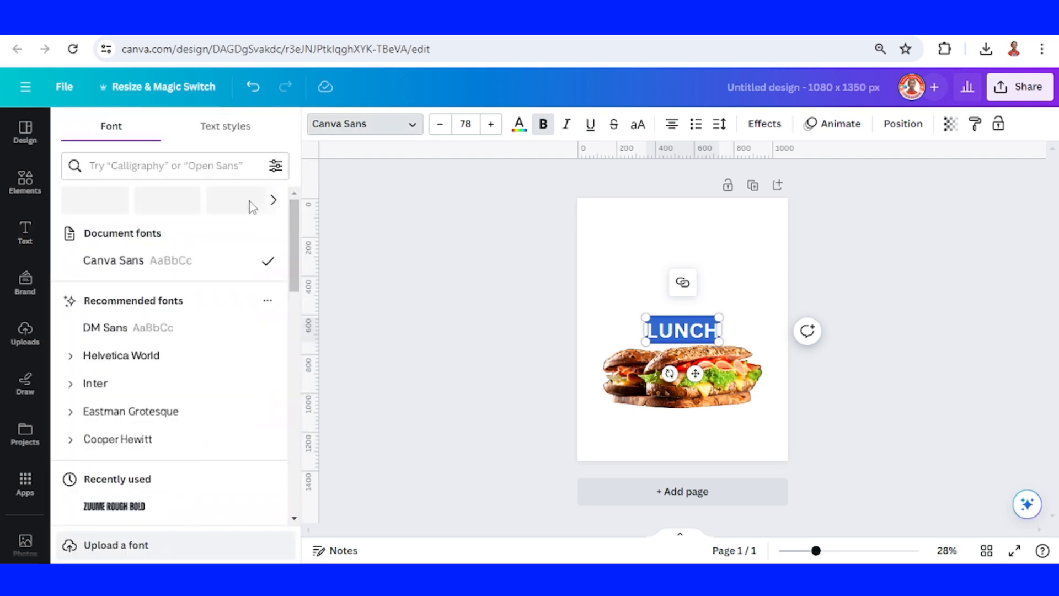
Search fonts for ROUGH and set the headline LUNCH AT 5 in Zuume Rough Bold, larger.
{"action": "left_click", "coordinate": [166, 166]}
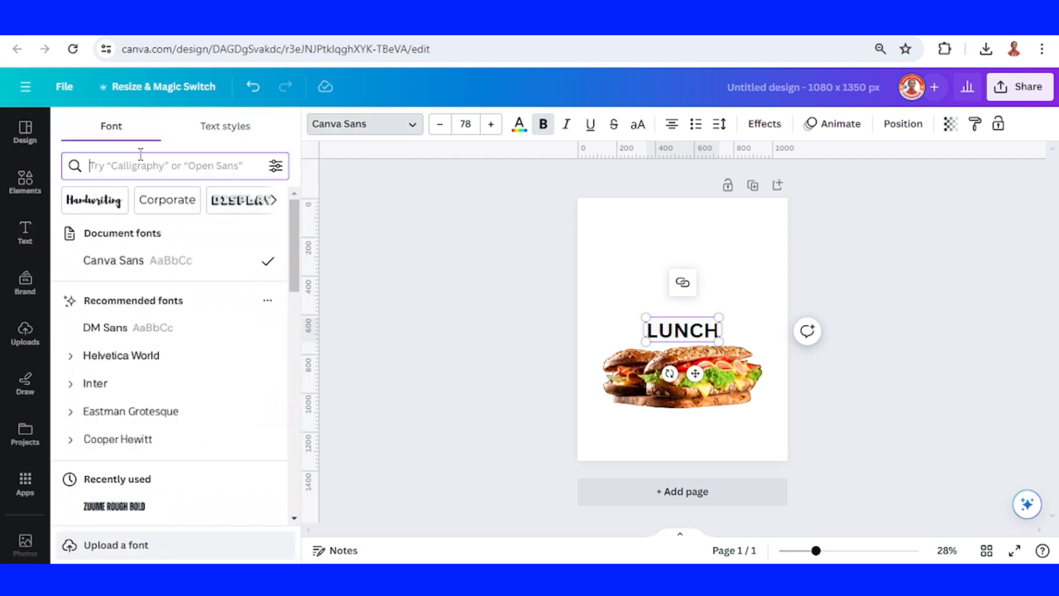
{"action": "type", "text": "ROUGH"}
{"action": "type", "text": "AT 5"}
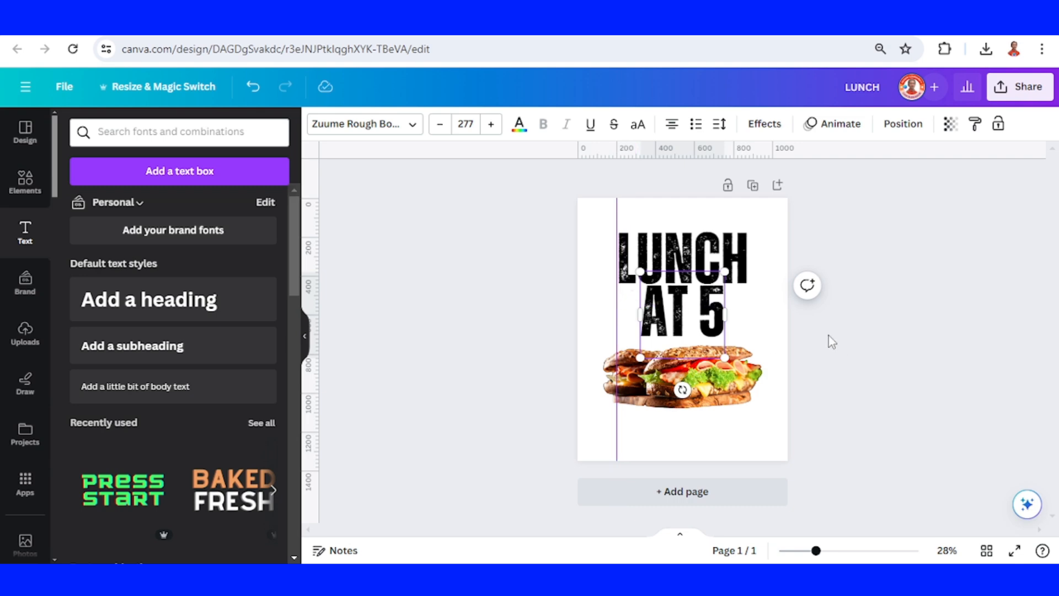
Enlarge the headline, colour it red and bring the sandwich in front of it.
{"action": "left_click", "coordinate": [682, 377]}
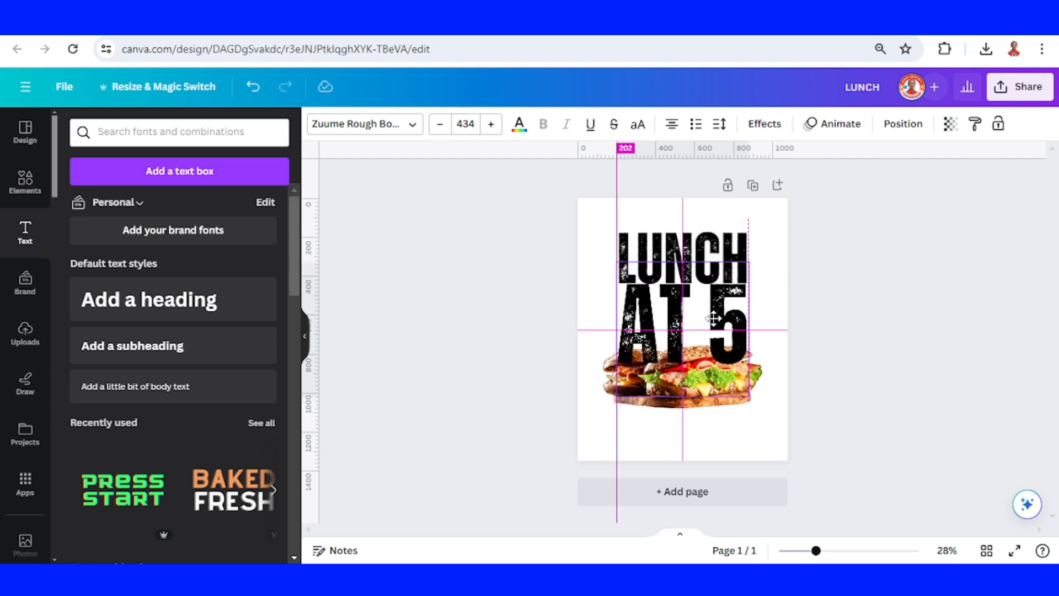
{"action": "left_click", "coordinate": [713, 317]}
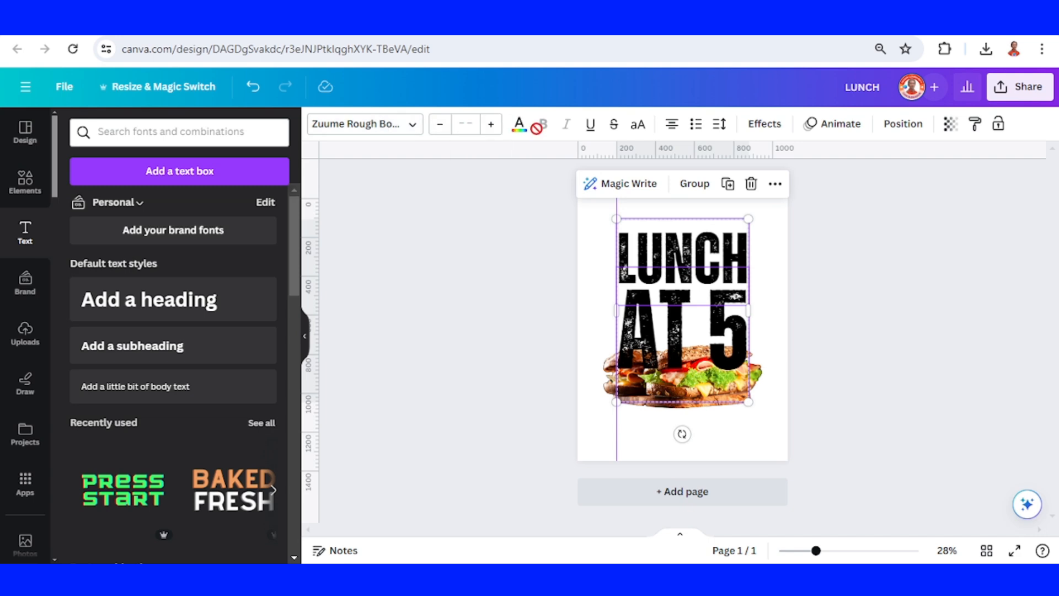
{"action": "left_click", "coordinate": [519, 123]}
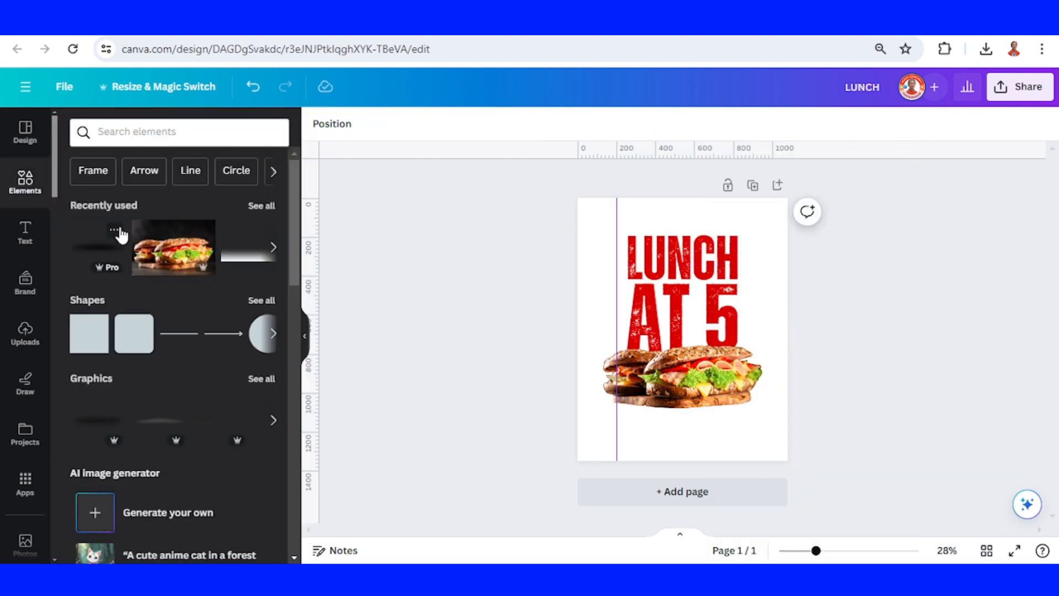
Add the shadow effect graphic and drag it underneath the sandwich.
{"action": "left_click", "coordinate": [114, 230]}
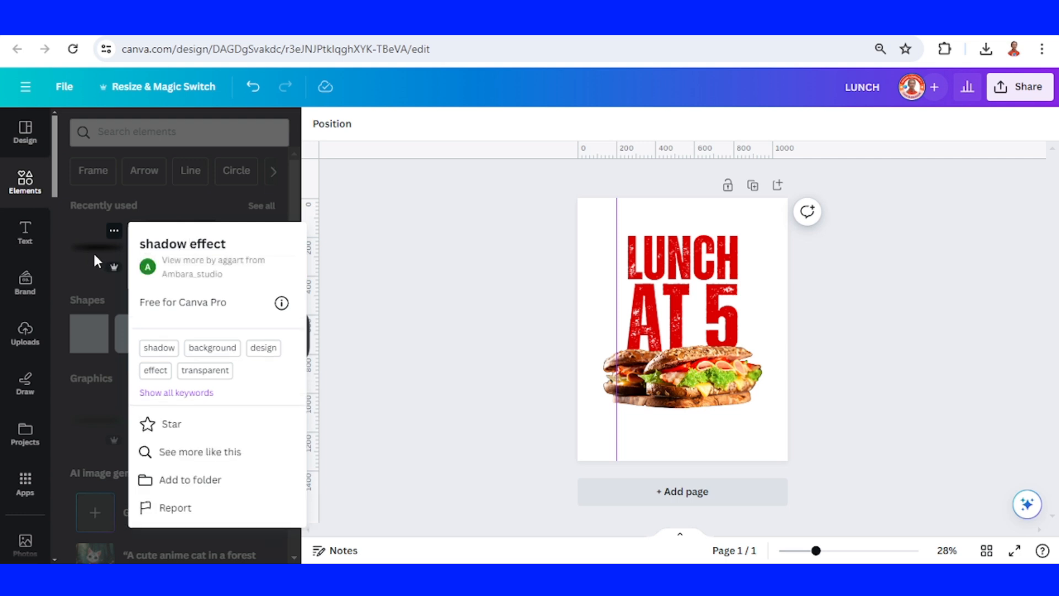
{"action": "left_click", "coordinate": [681, 384]}
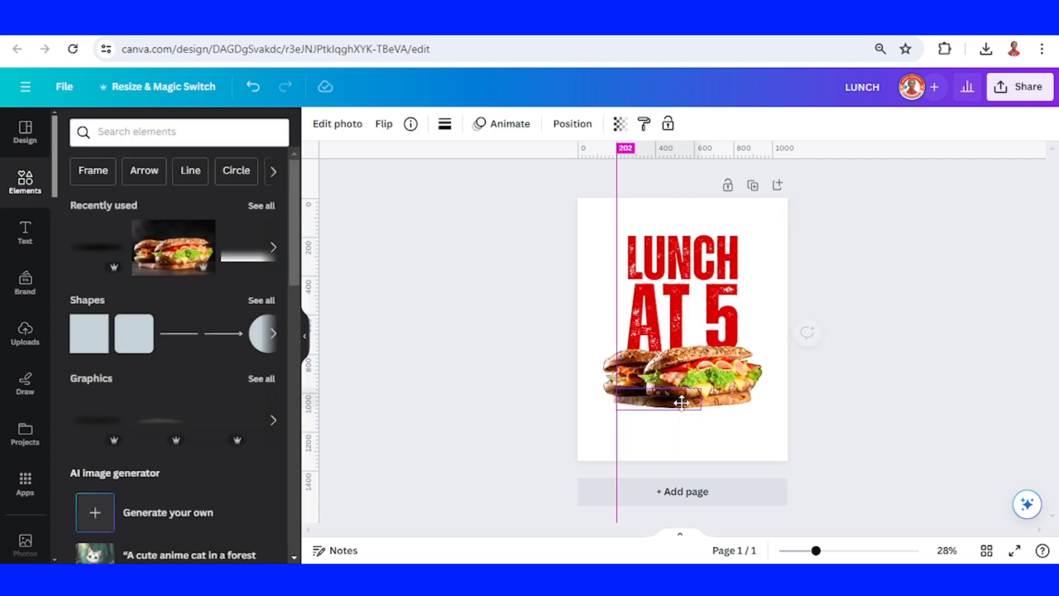
{"action": "left_click_drag", "start_coordinate": [701, 411], "coordinate": [750, 385]}
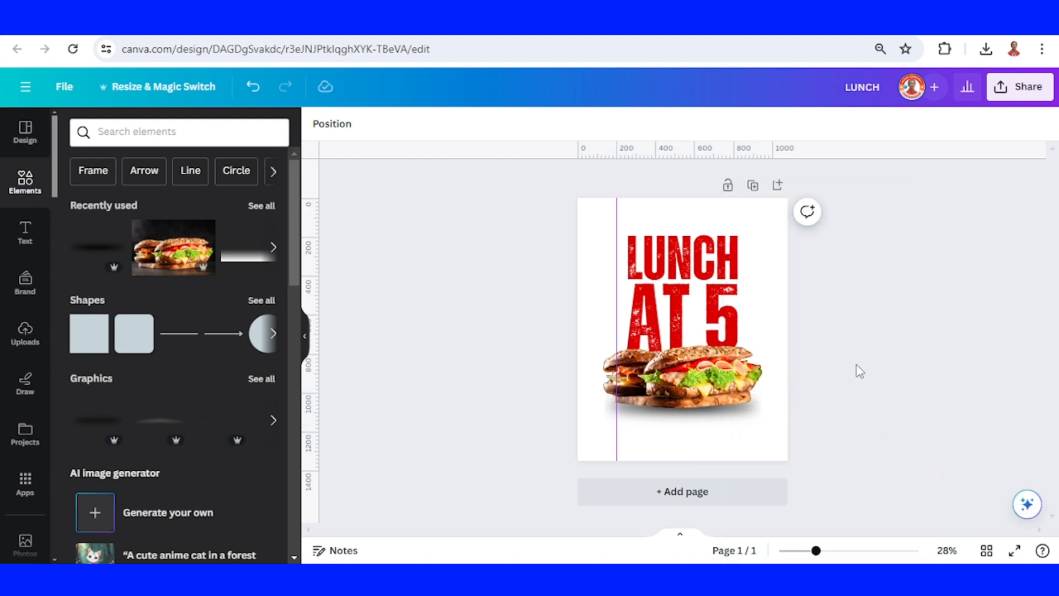
{"action": "mouse_move", "coordinate": [774, 263]}
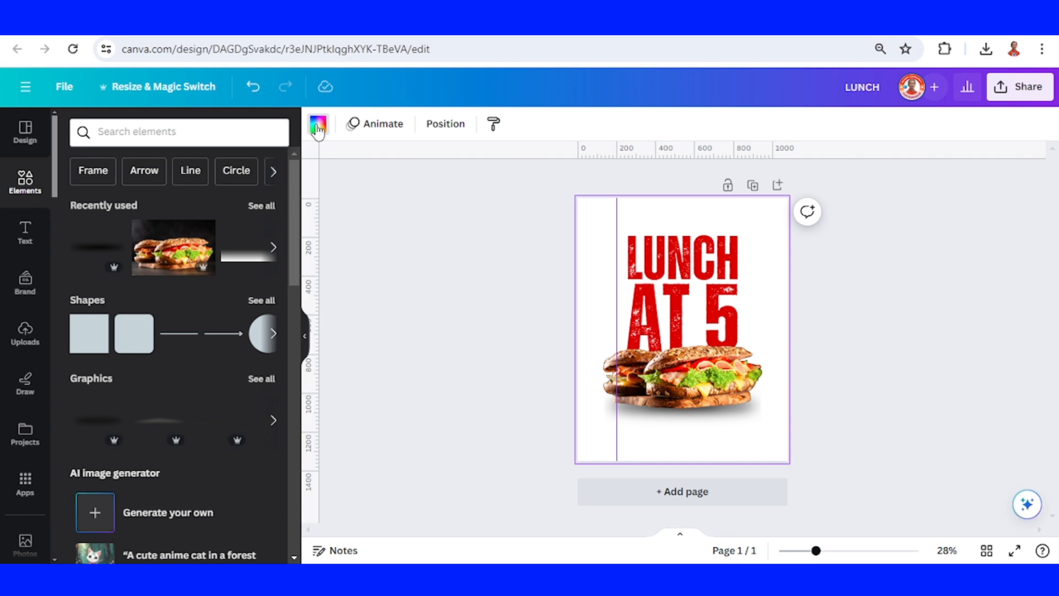
Give the page background a top-to-bottom linear gradient.
{"action": "left_click", "coordinate": [318, 124]}
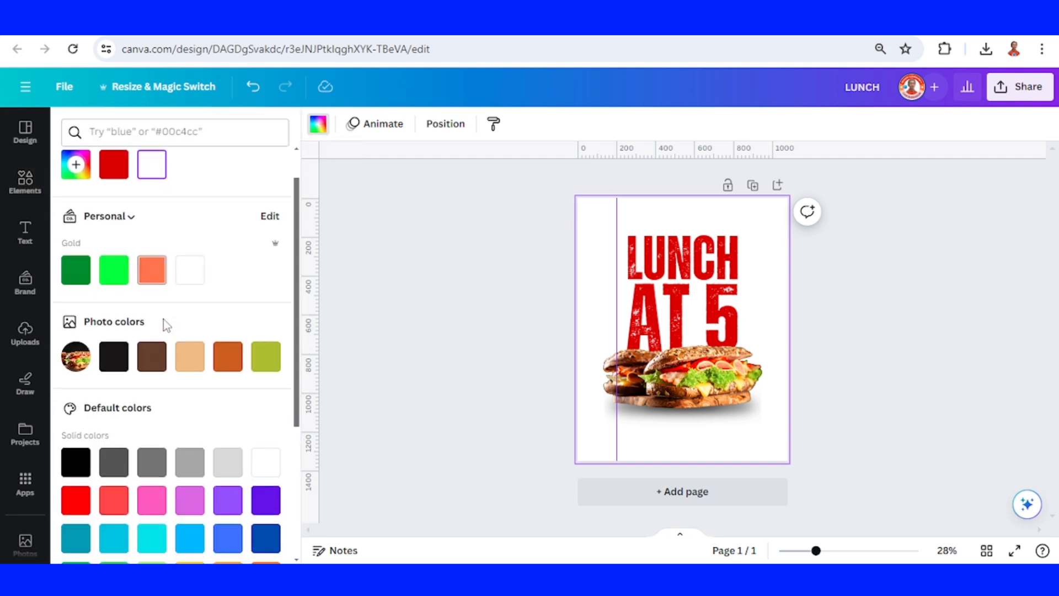
{"action": "left_click", "coordinate": [75, 417]}
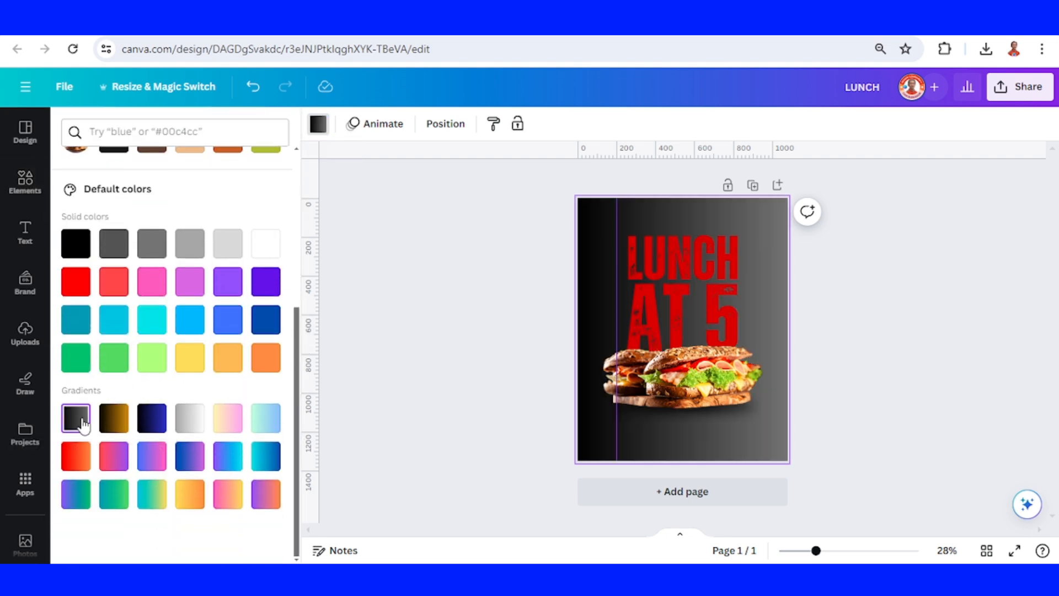
{"action": "left_click", "coordinate": [24, 181]}
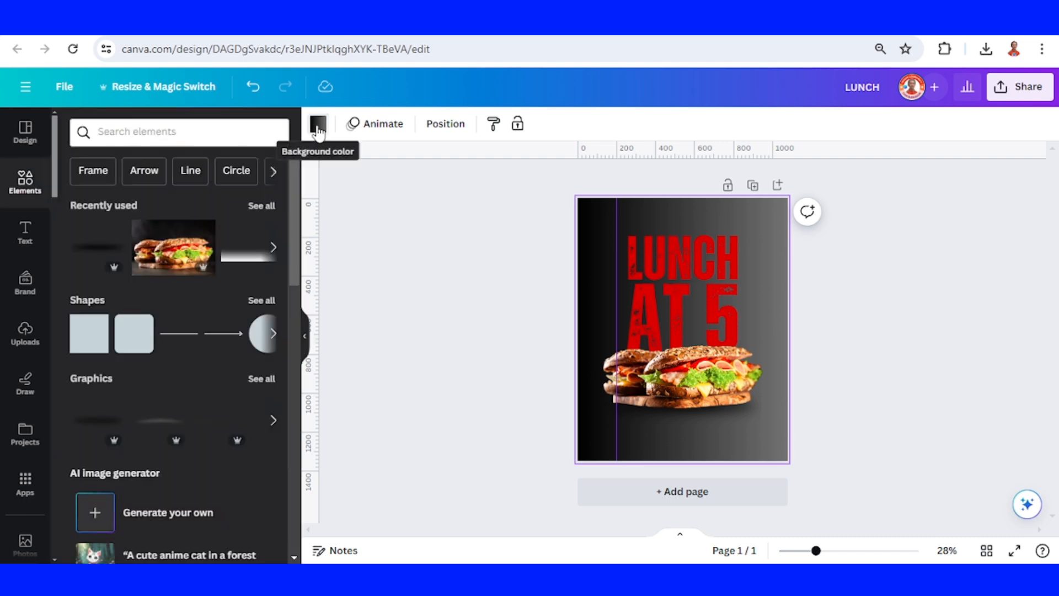
{"action": "left_click", "coordinate": [318, 123]}
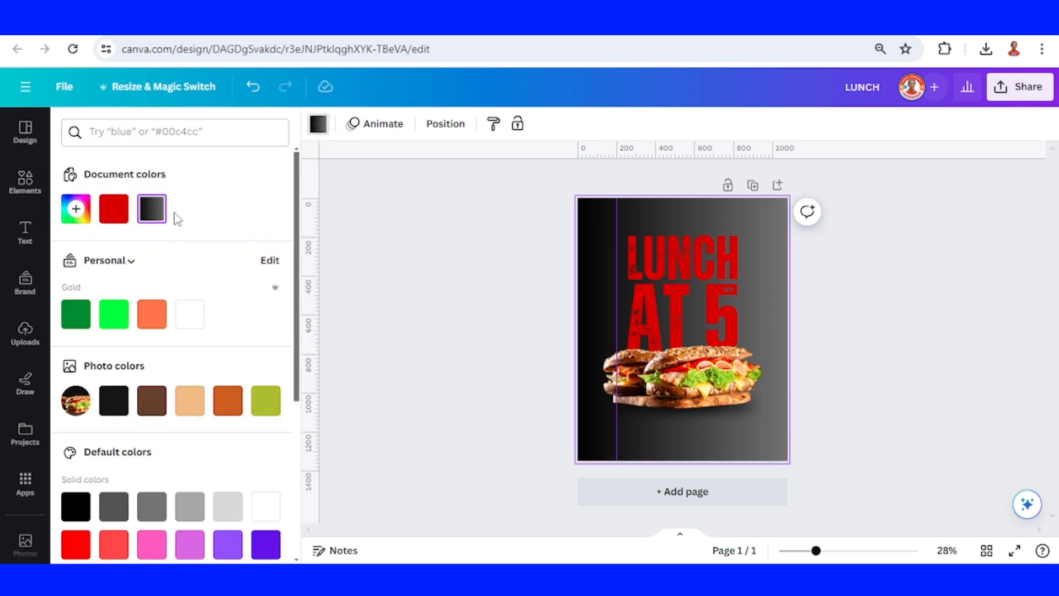
{"action": "left_click", "coordinate": [151, 209]}
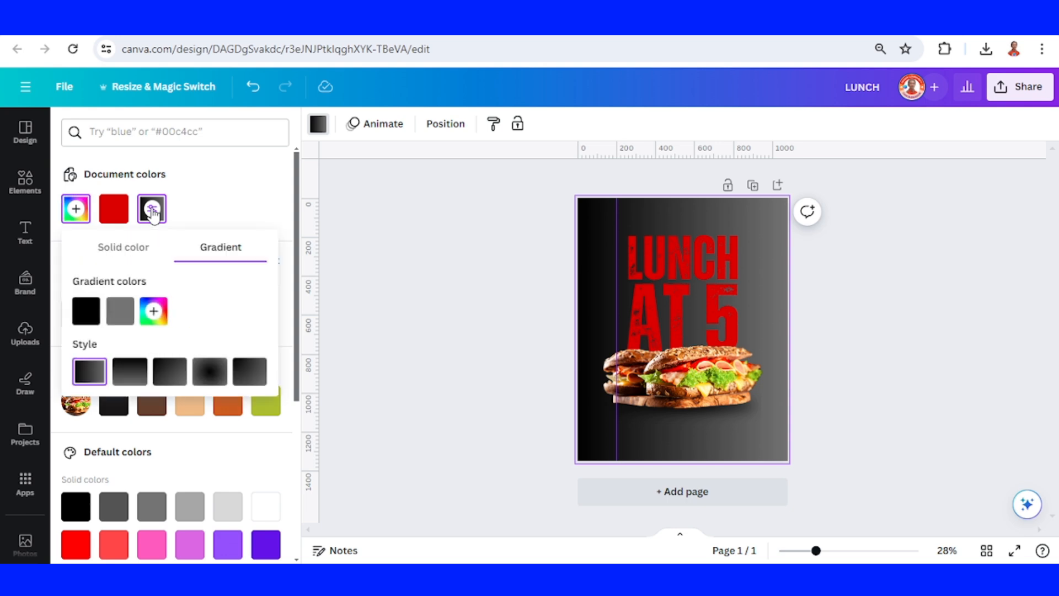
{"action": "mouse_move", "coordinate": [130, 370]}
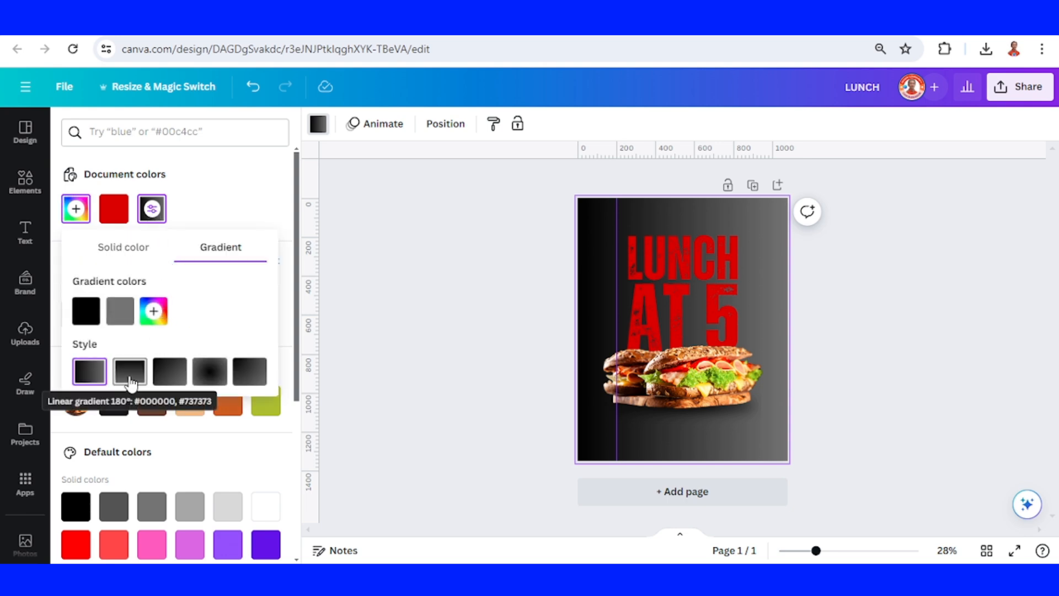
{"action": "left_click", "coordinate": [129, 371]}
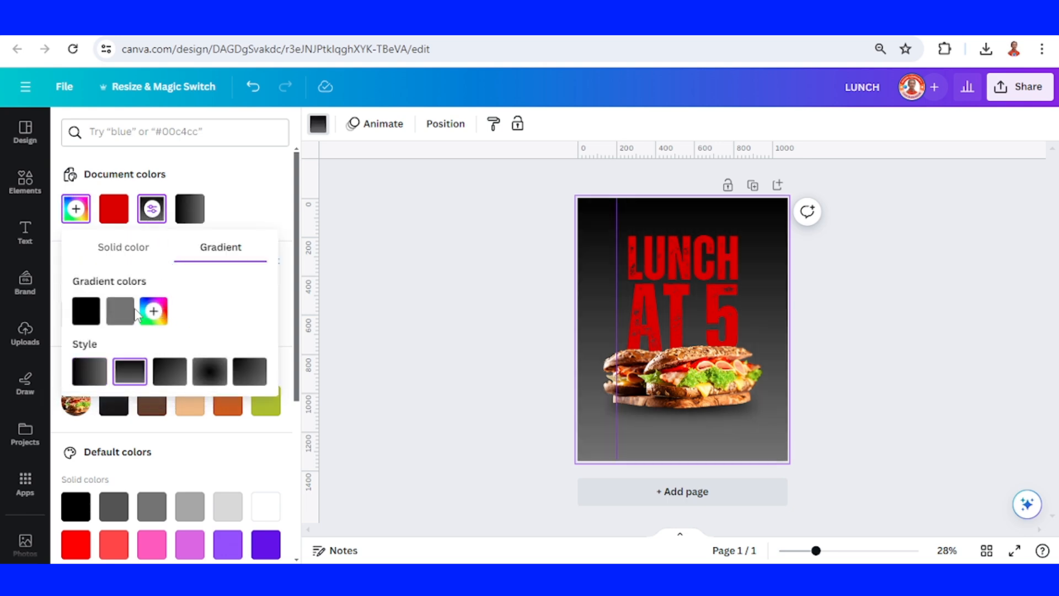
Set the gradient stops to white at the top and bright green at the bottom.
{"action": "left_click", "coordinate": [119, 311]}
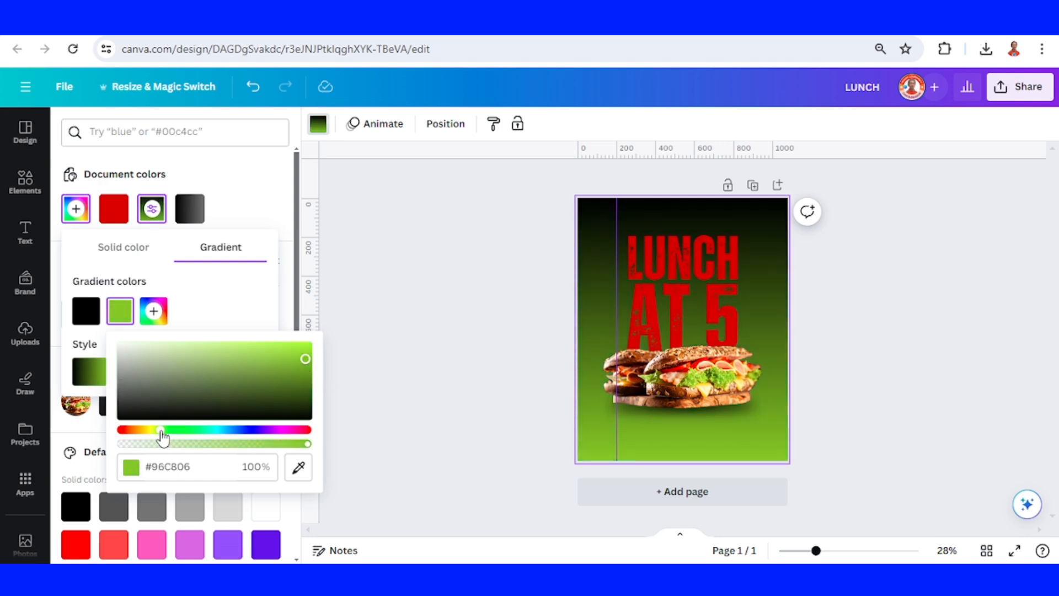
{"action": "left_click_drag", "start_coordinate": [161, 429], "coordinate": [157, 429]}
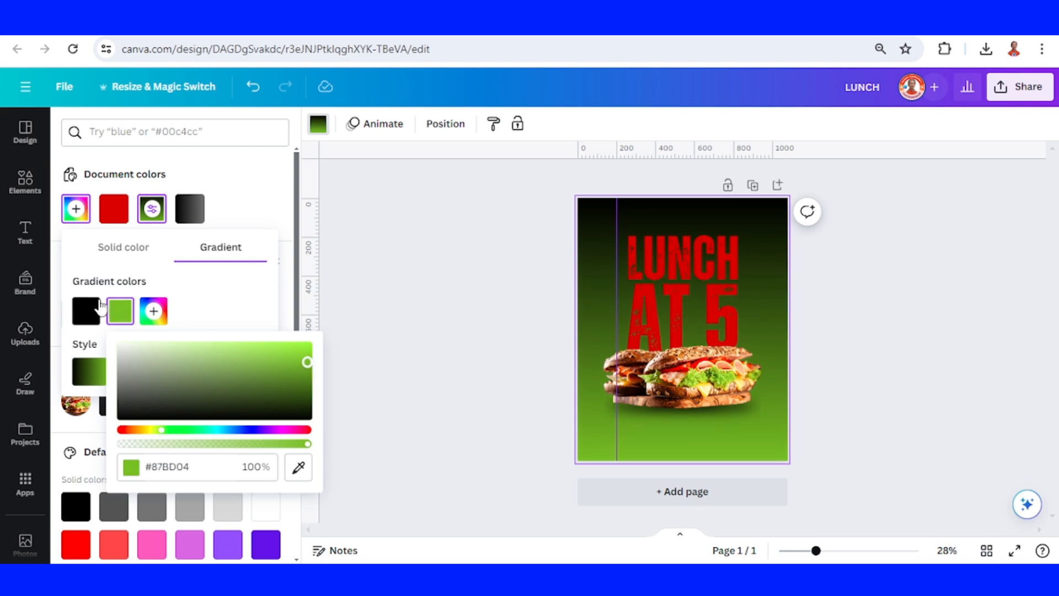
{"action": "left_click", "coordinate": [86, 311]}
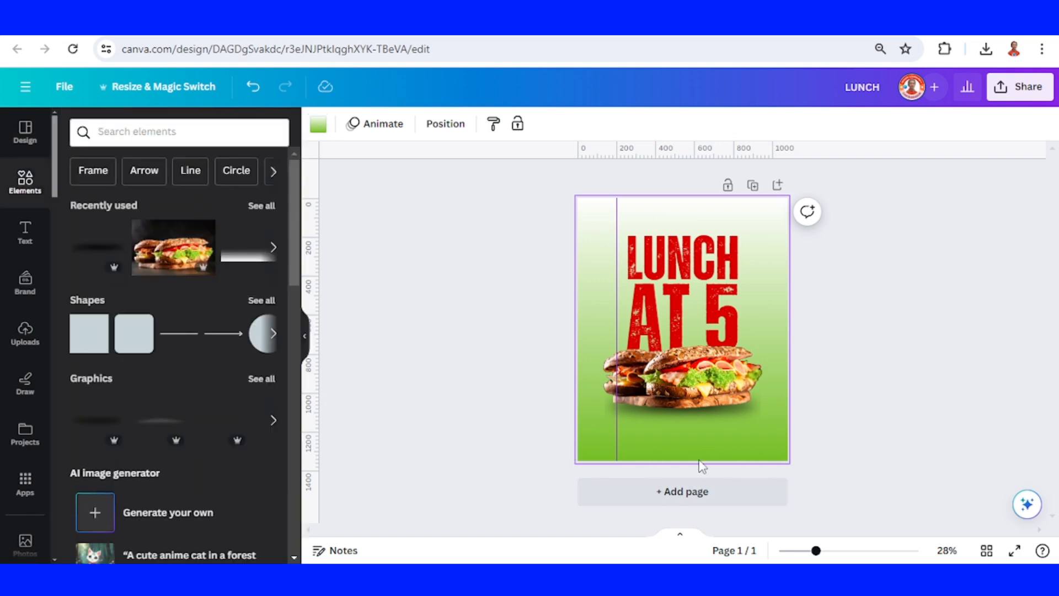
{"action": "mouse_move", "coordinate": [265, 253]}
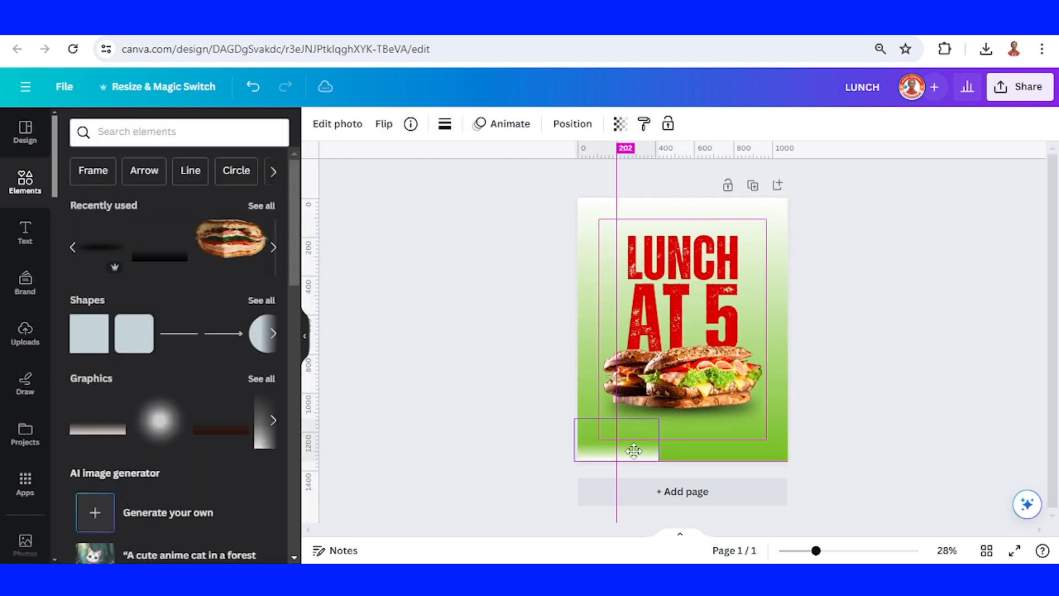
Stretch the new graphic across the poster's lower half and send it to the back.
{"action": "left_click_drag", "start_coordinate": [635, 451], "coordinate": [776, 362]}
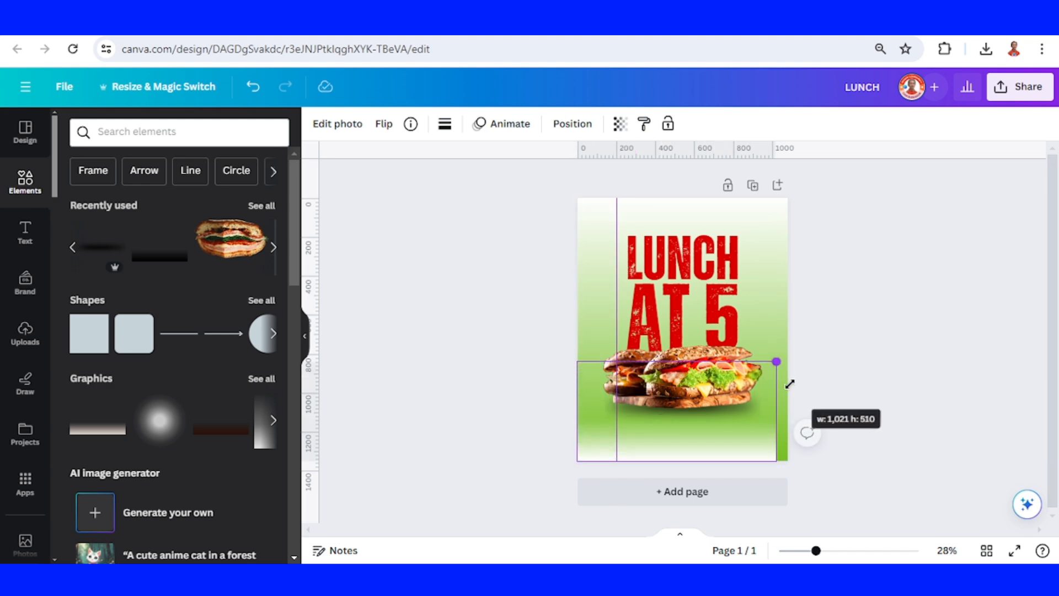
{"action": "left_click_drag", "start_coordinate": [776, 362], "coordinate": [766, 459]}
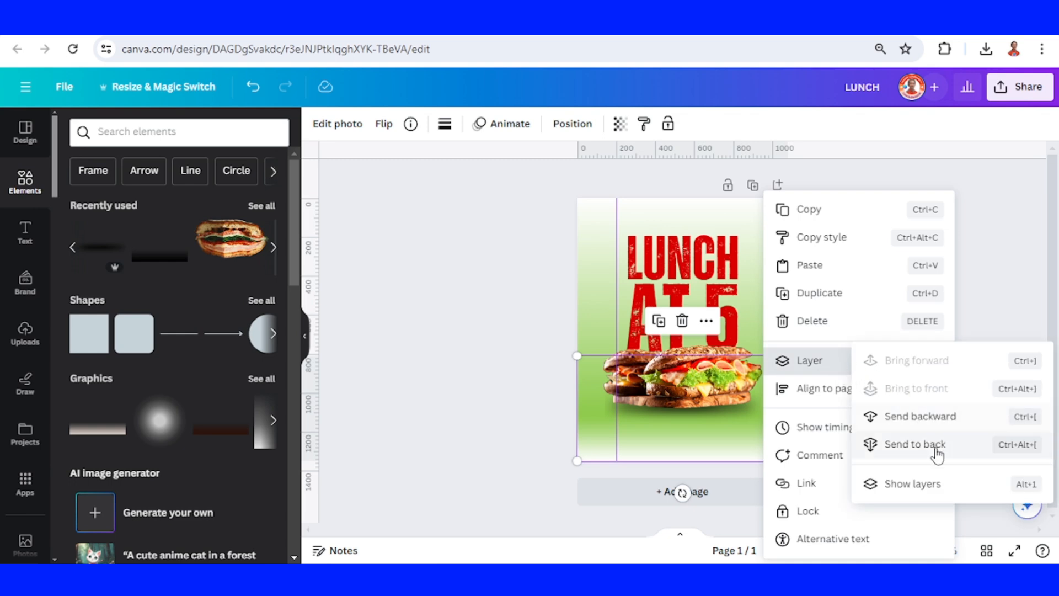
{"action": "left_click", "coordinate": [916, 443]}
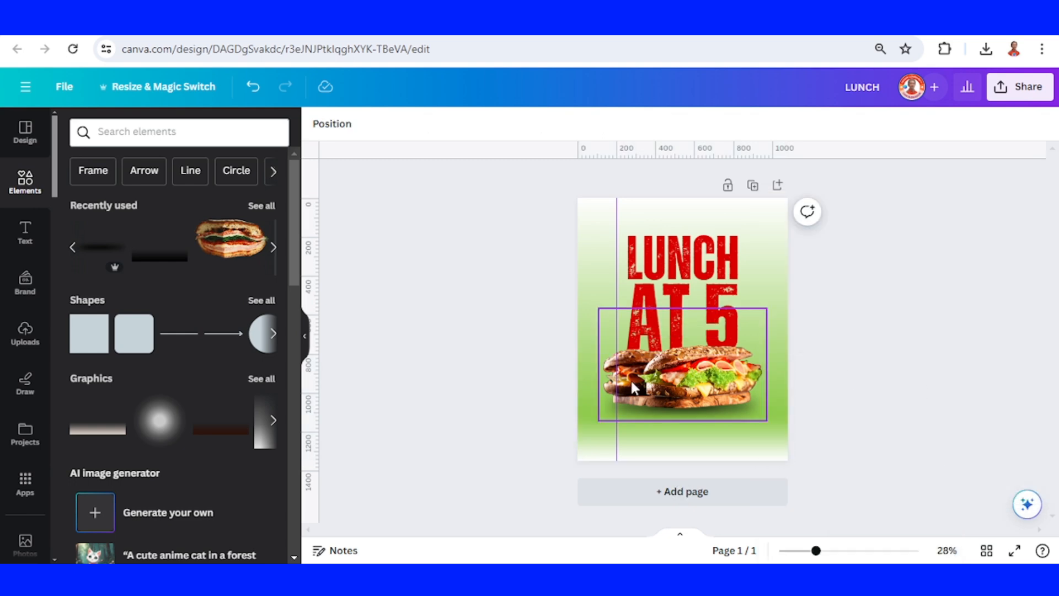
{"action": "mouse_move", "coordinate": [668, 390]}
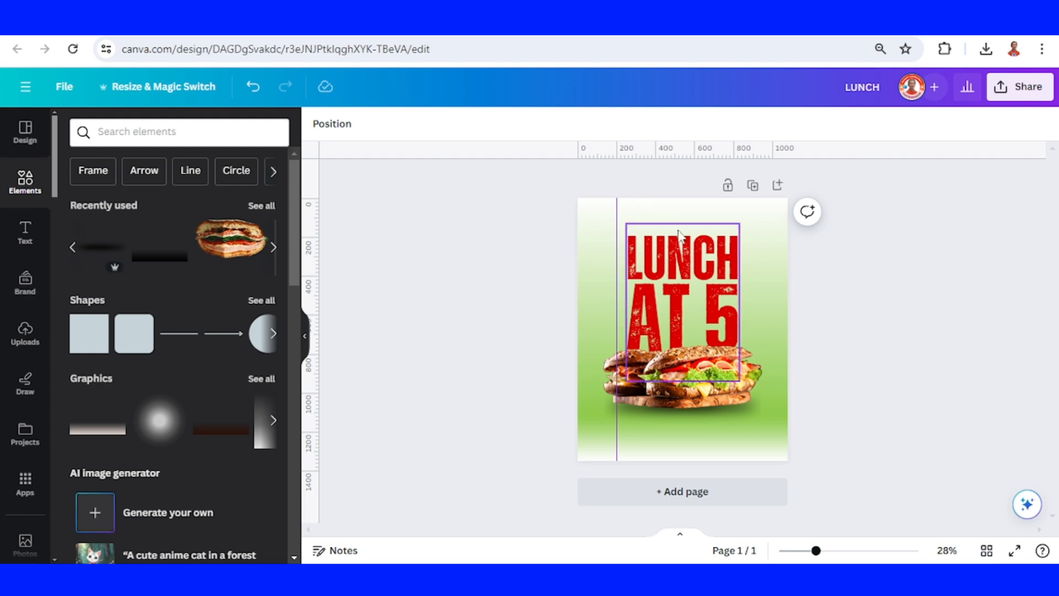
{"action": "mouse_move", "coordinate": [656, 223]}
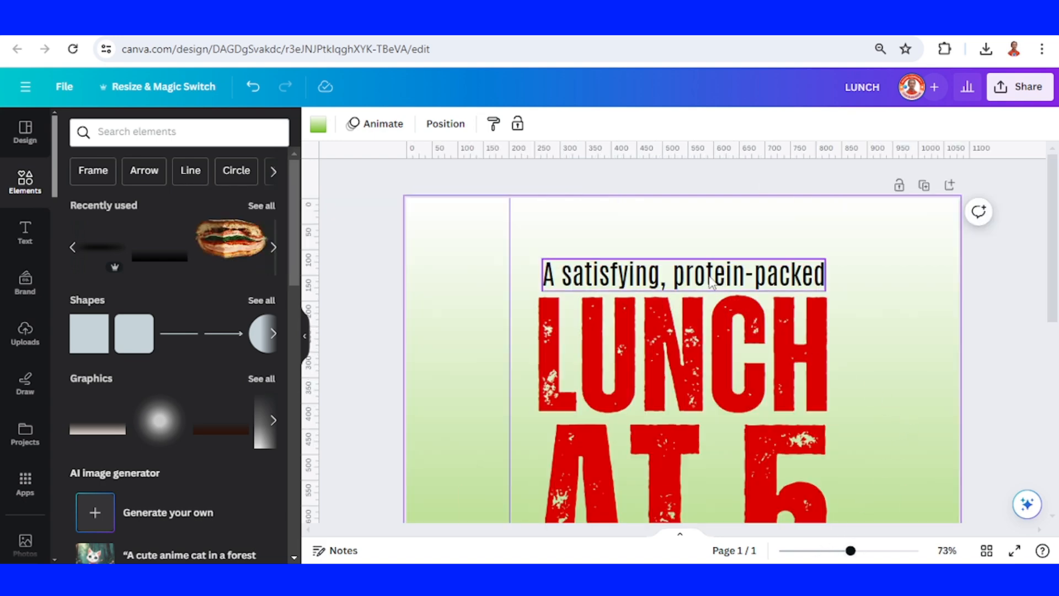
Position the tagline 'A satisfying, protein-packed' centred above the headline.
{"action": "left_click_drag", "start_coordinate": [850, 551], "coordinate": [808, 551]}
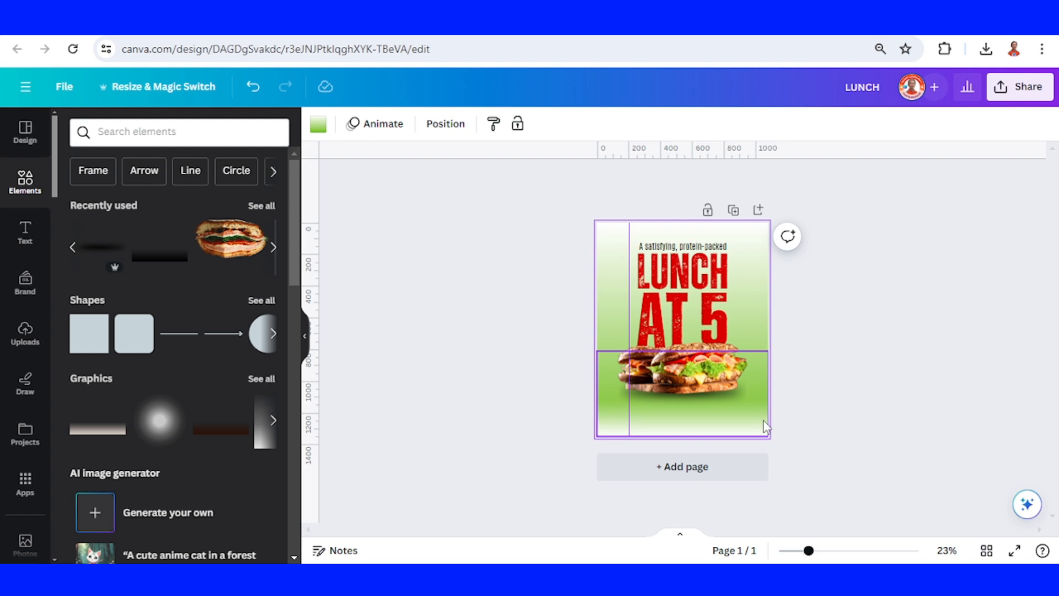
Place the ingredient description under the sandwich and colour its text white.
{"action": "left_click_drag", "start_coordinate": [763, 425], "coordinate": [688, 328]}
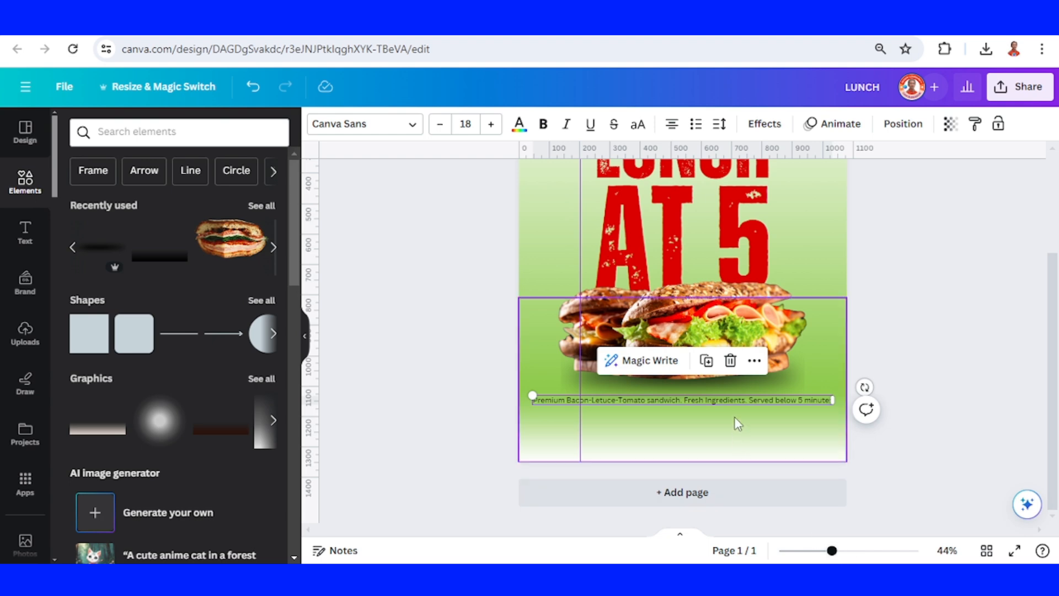
{"action": "mouse_move", "coordinate": [739, 420]}
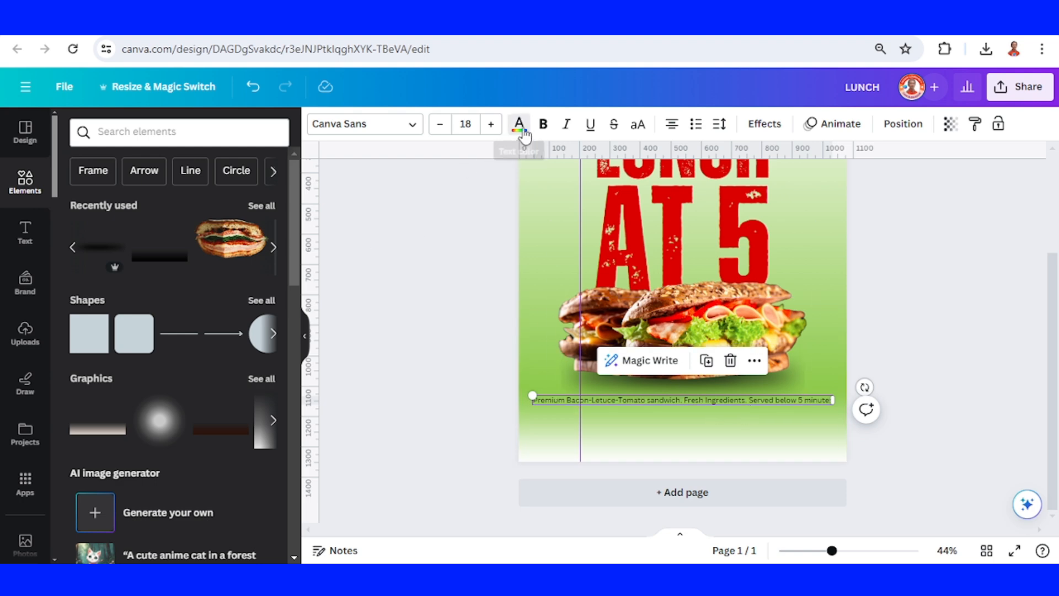
{"action": "left_click", "coordinate": [518, 124]}
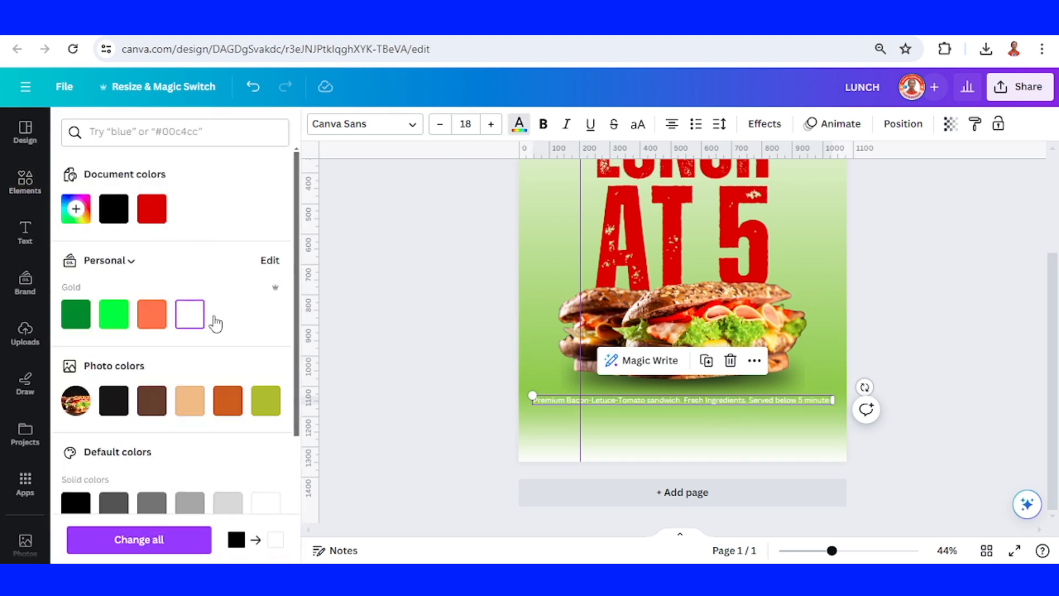
{"action": "left_click", "coordinate": [25, 179]}
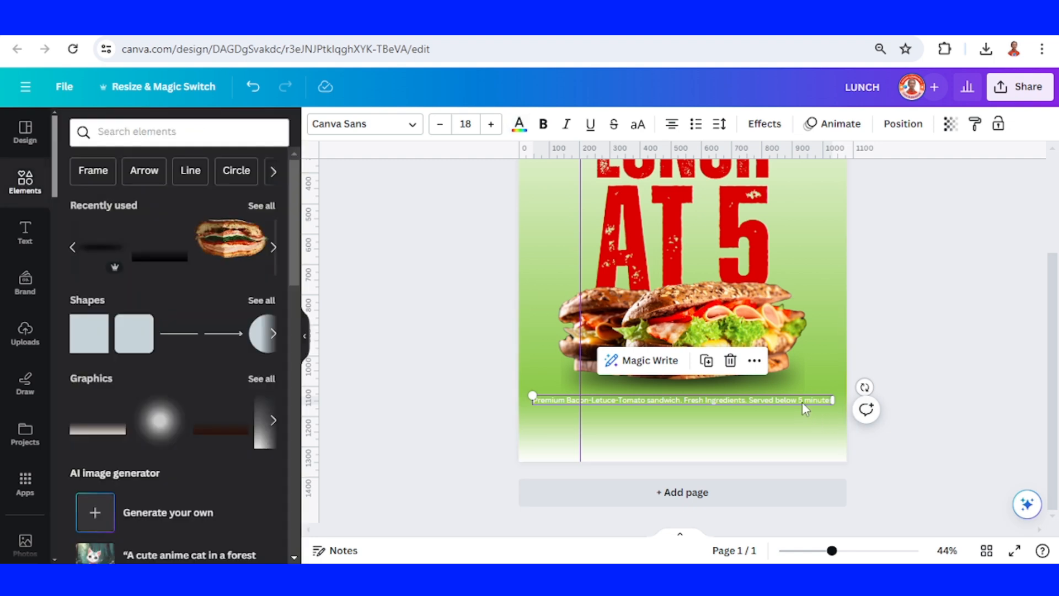